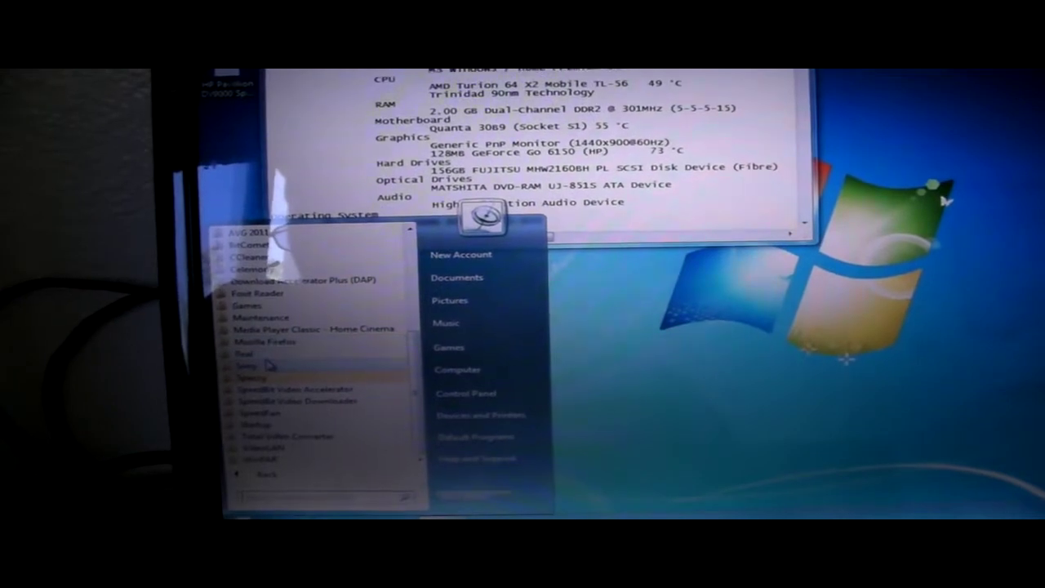
Expand the Sony folder in All Programs to reveal its Vegas Pro entries
click(244, 365)
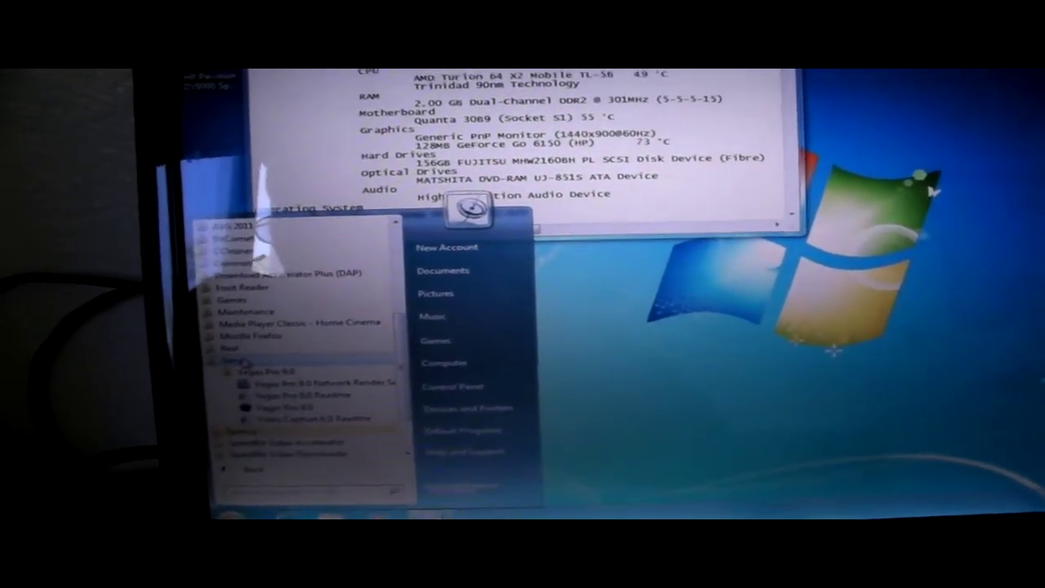